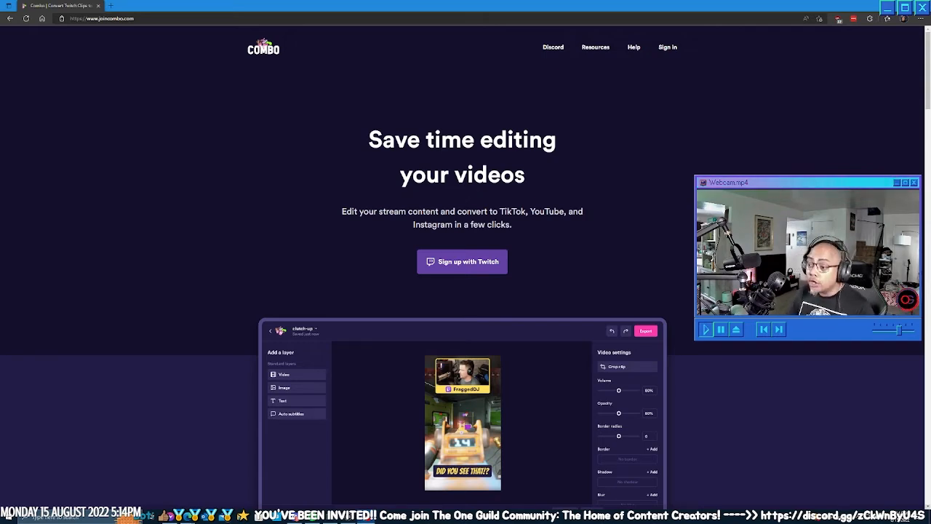
mouse_move(468, 264)
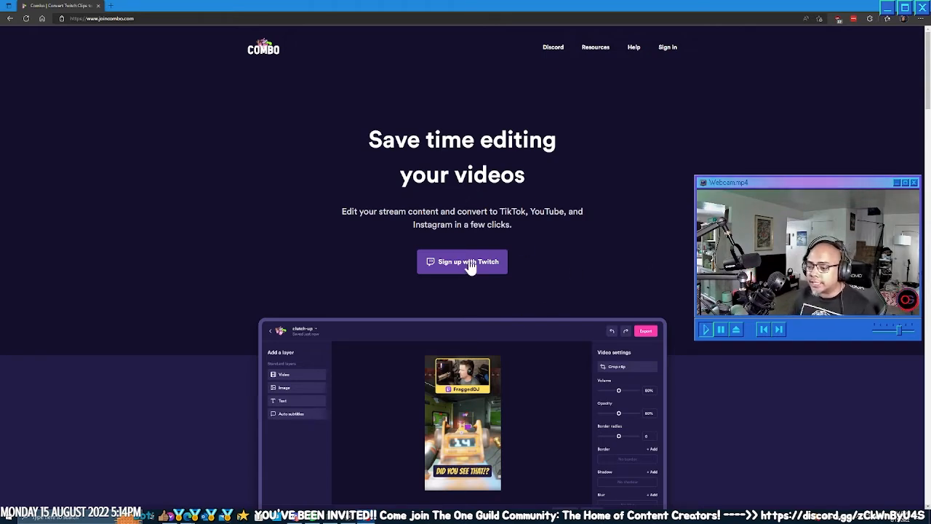
mouse_move(466, 285)
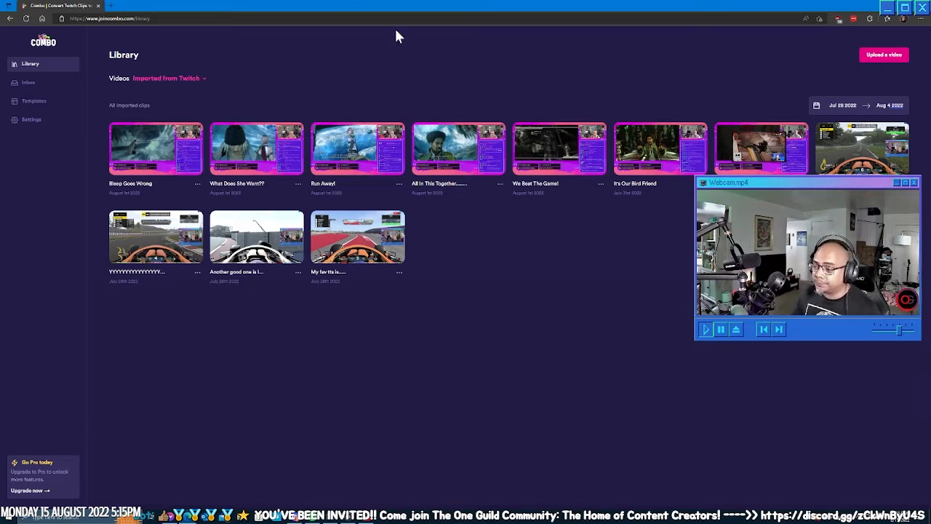
mouse_move(303, 402)
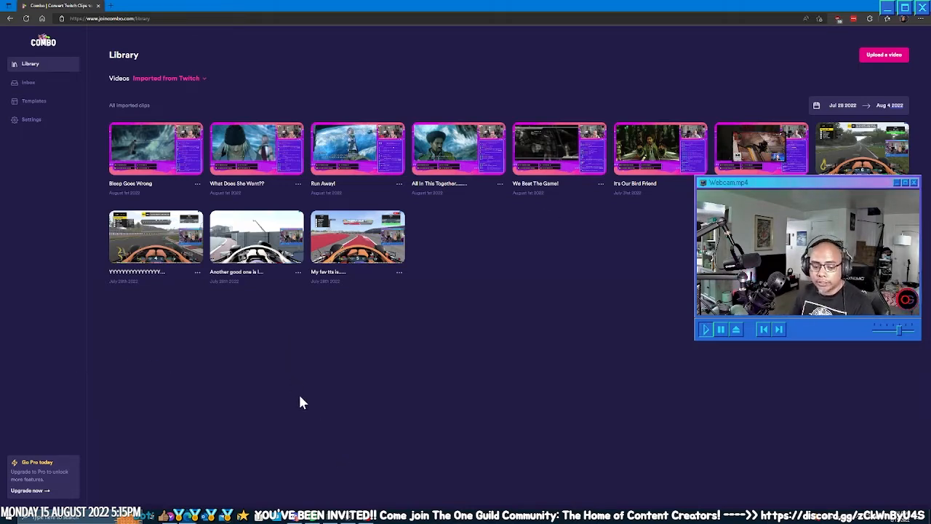
Step: Bring up the template picker for the 'Bleep Goes Wrong' clip
click(155, 148)
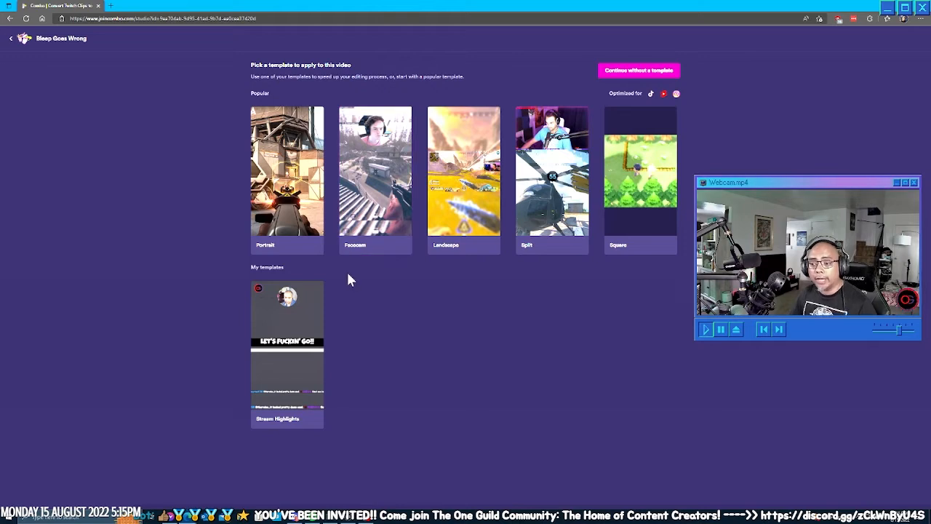
mouse_move(596, 305)
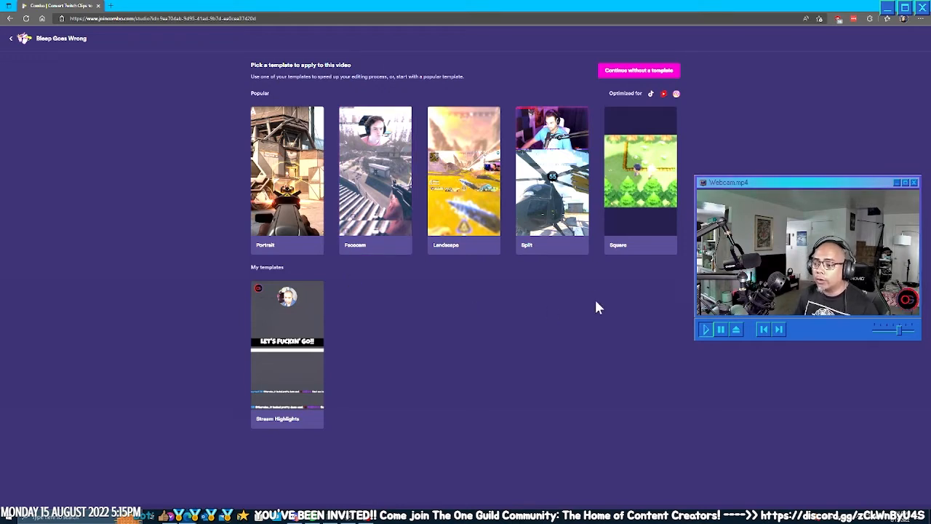
mouse_move(528, 296)
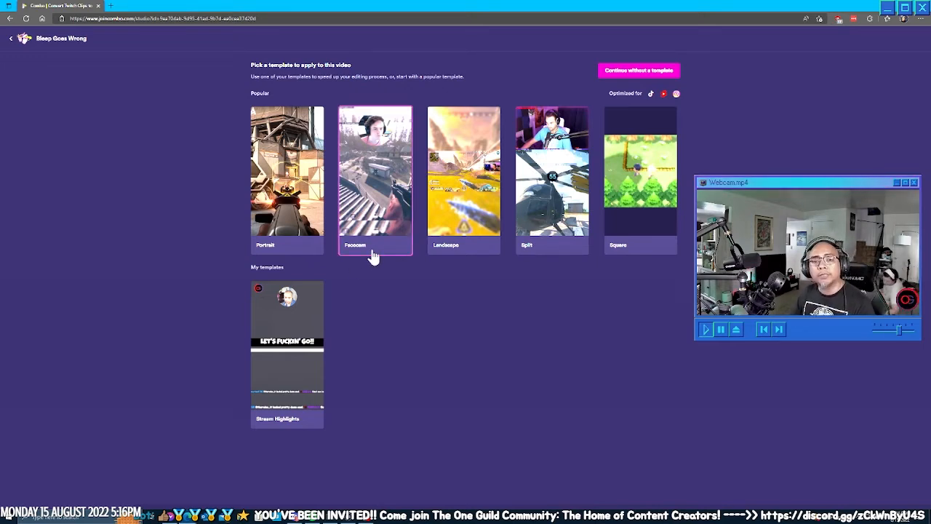
mouse_move(371, 203)
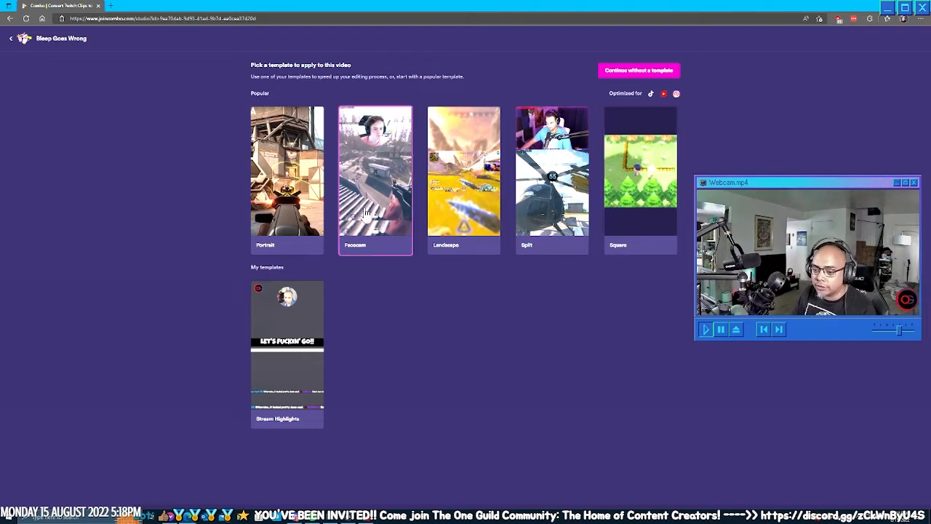
Step: Apply the Facecam (webcam-on-top) template to the clip
click(375, 172)
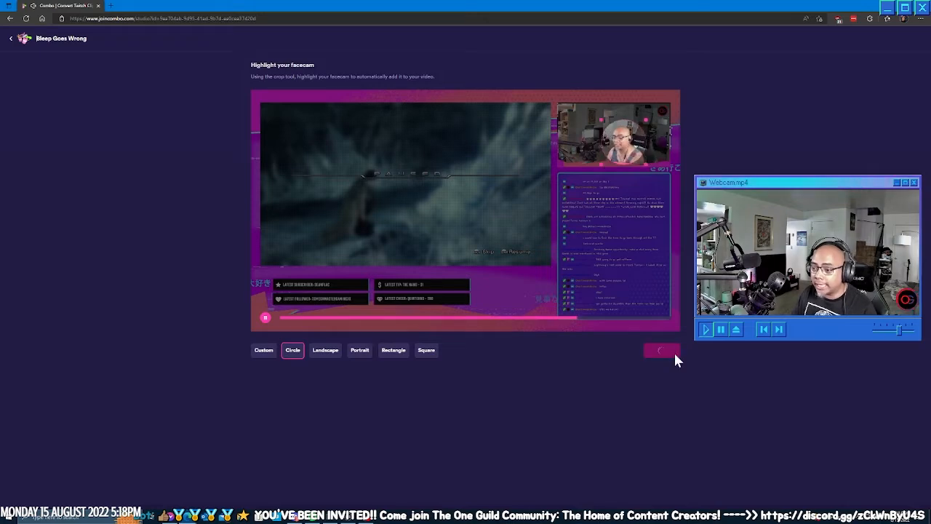
Step: Confirm the circular webcam crop to load the vertical editor layout
click(660, 349)
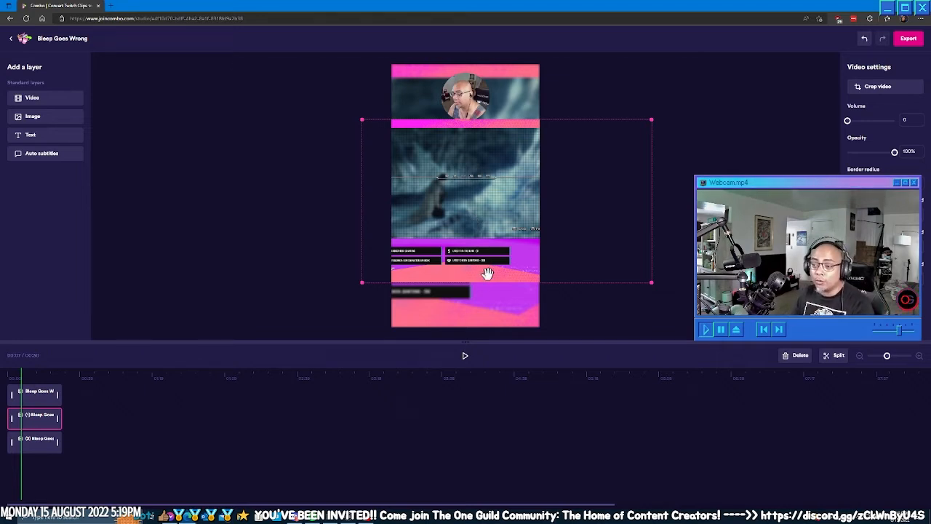
mouse_move(518, 240)
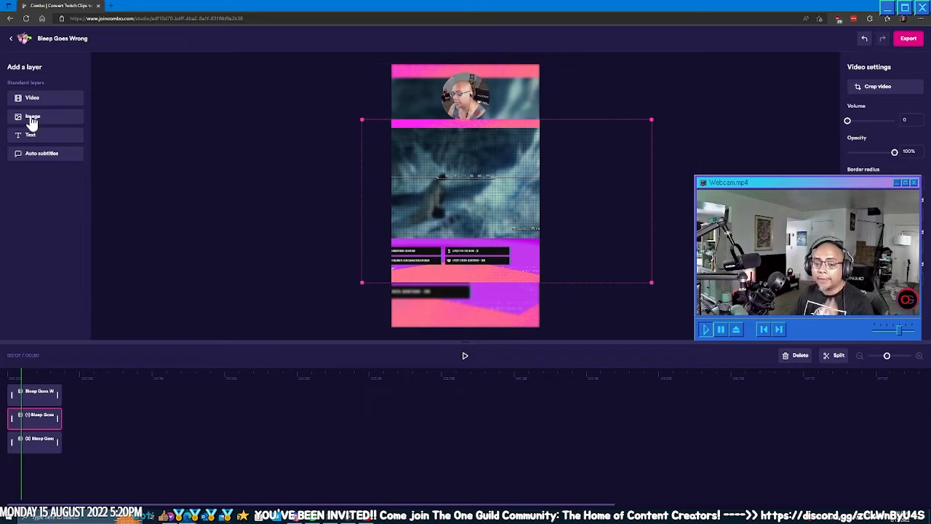
mouse_move(43, 101)
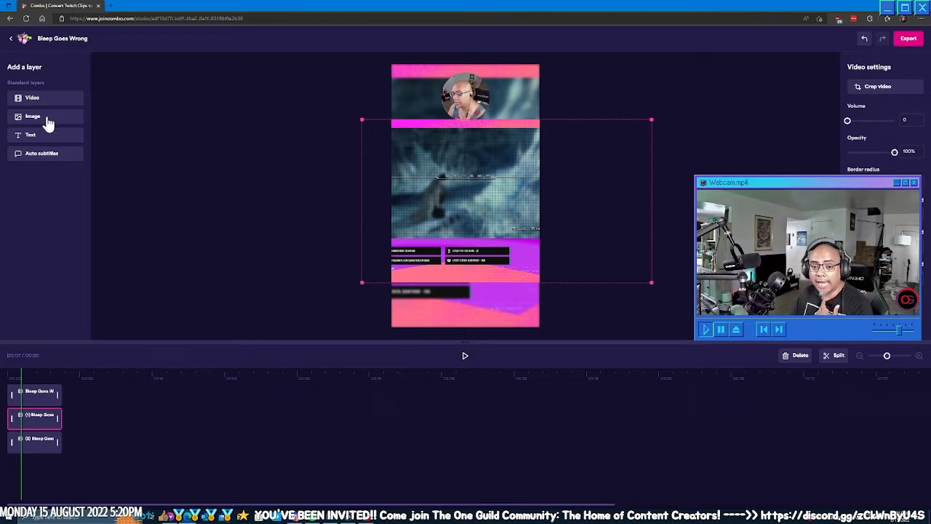
mouse_move(61, 155)
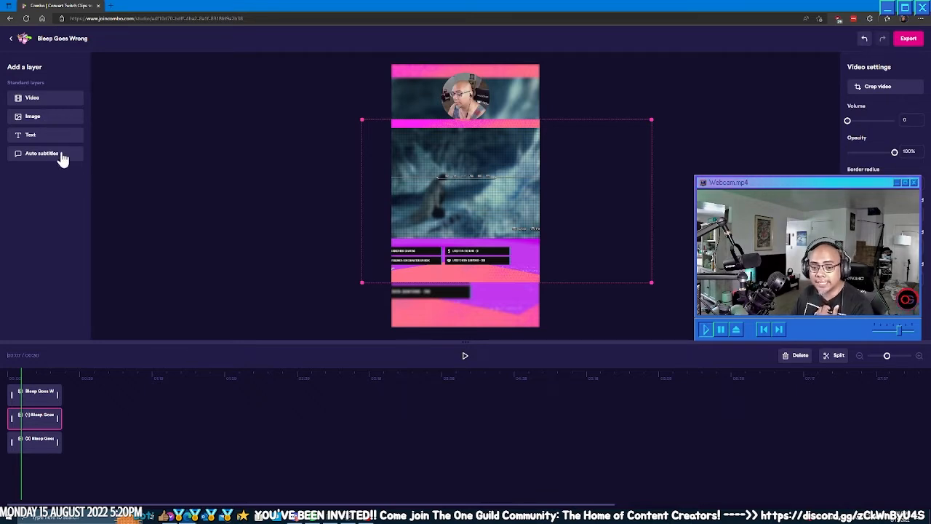
mouse_move(84, 180)
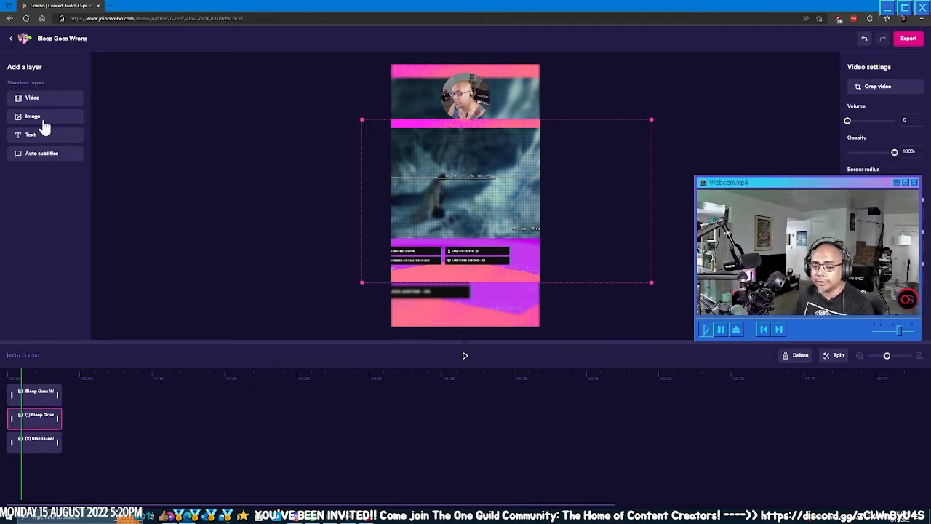
Step: Add the red channel logo as an image layer in the top-right corner
click(32, 117)
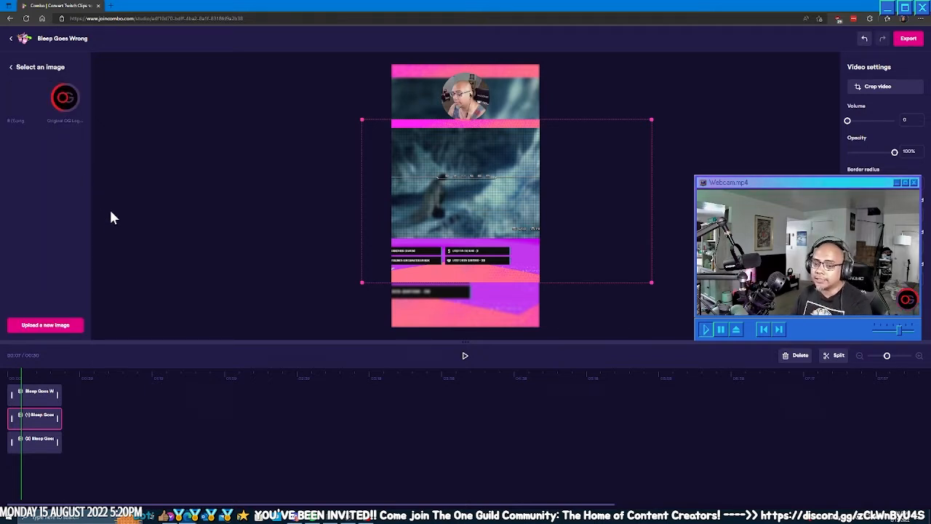
mouse_move(134, 207)
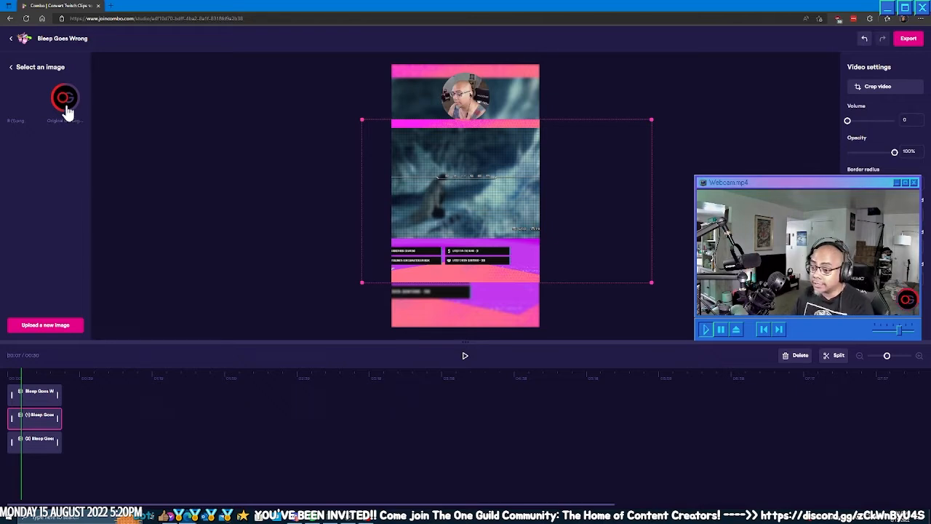
click(66, 98)
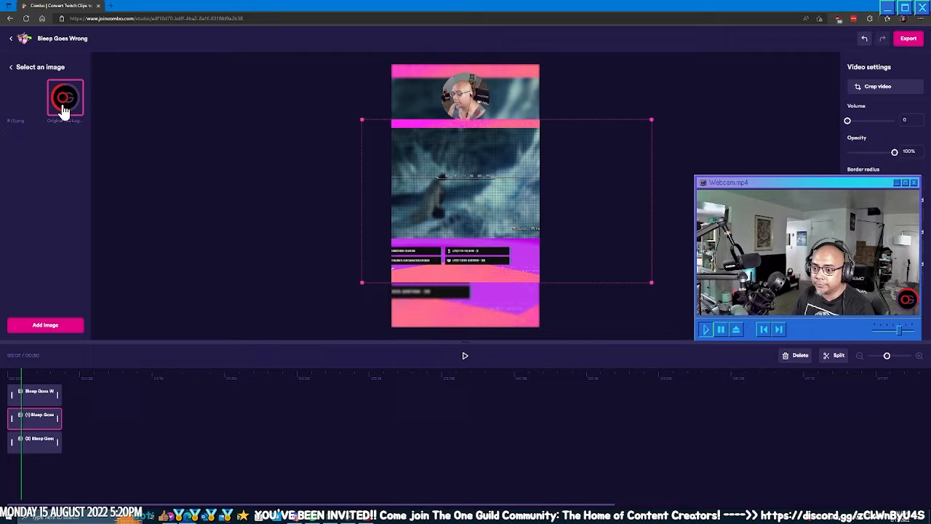
click(64, 96)
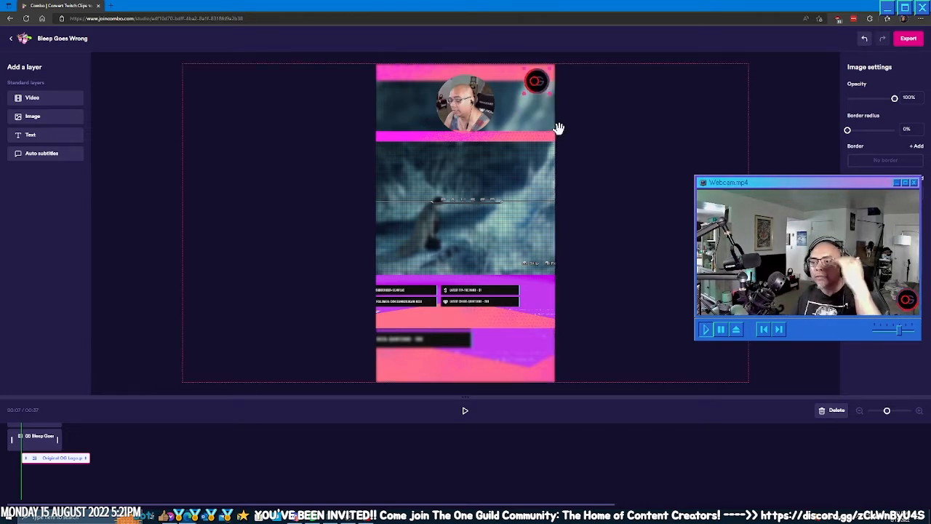
mouse_move(401, 100)
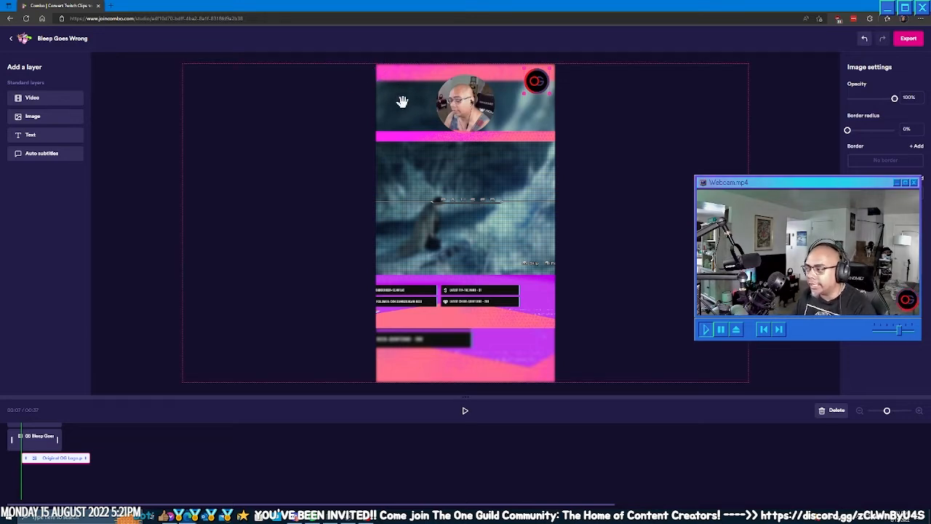
mouse_move(547, 99)
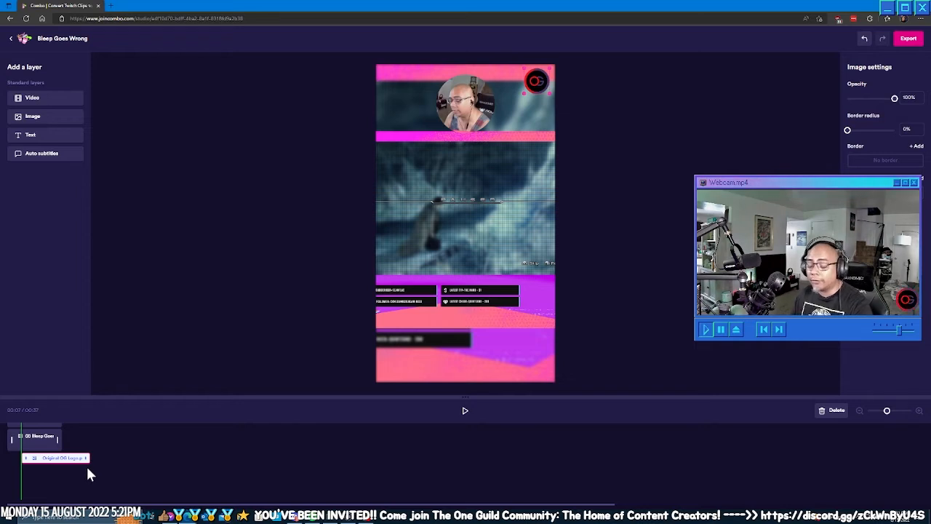
mouse_move(99, 462)
text(Bleeping Your Friends)
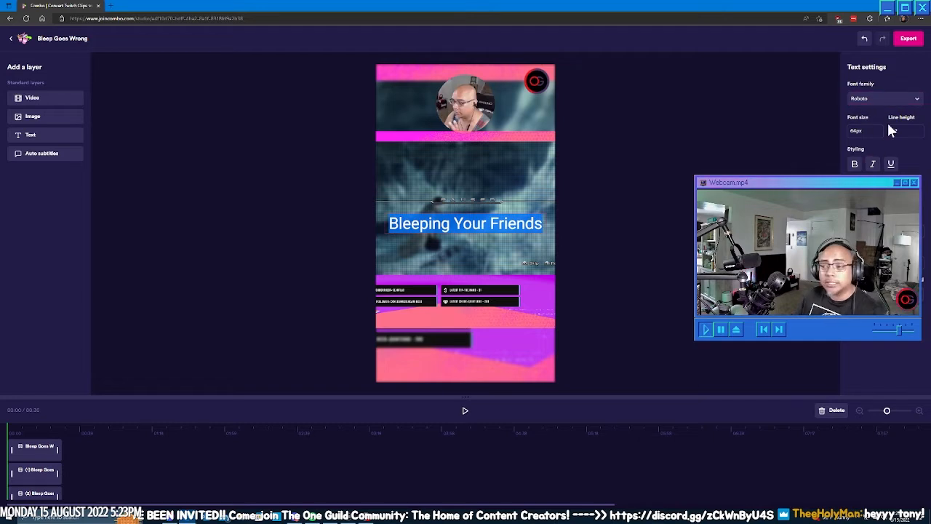
Step: Switch the 'Bleeping Your Friends' title to the Luckiest Guy font
click(884, 99)
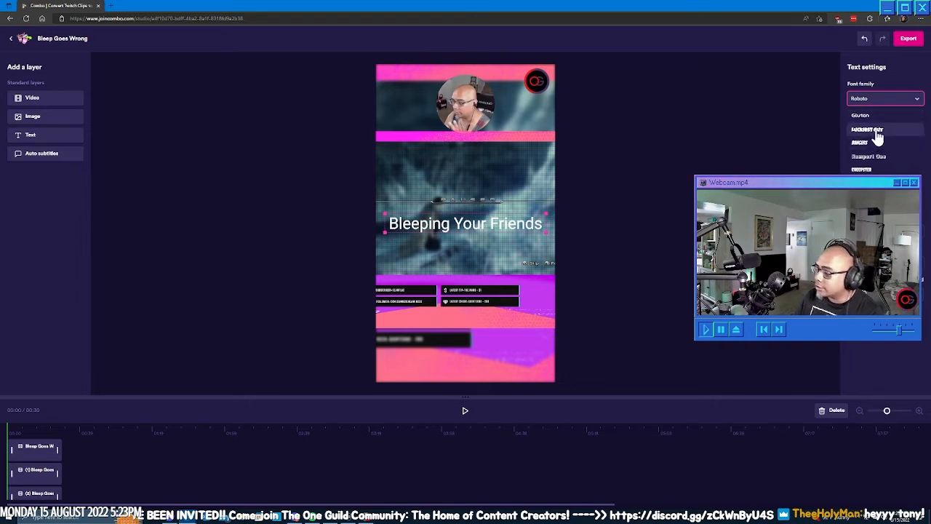
click(867, 130)
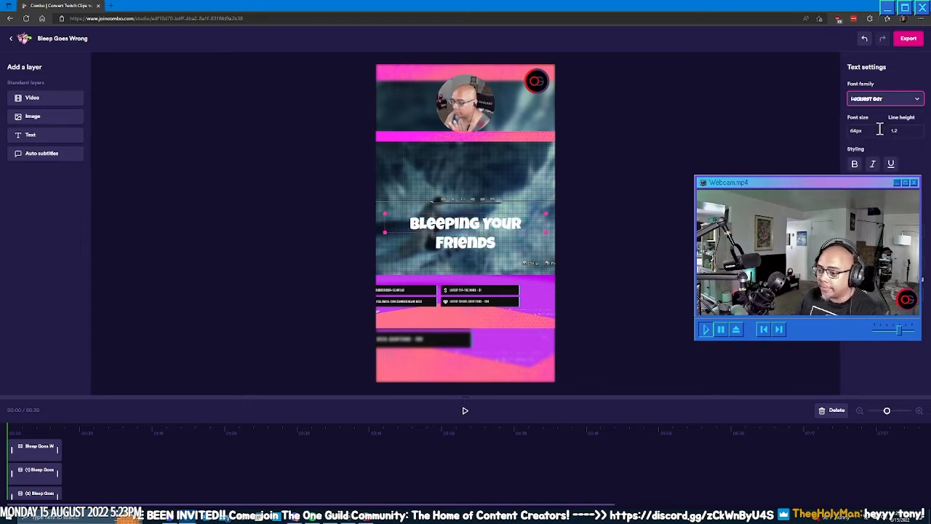
click(855, 163)
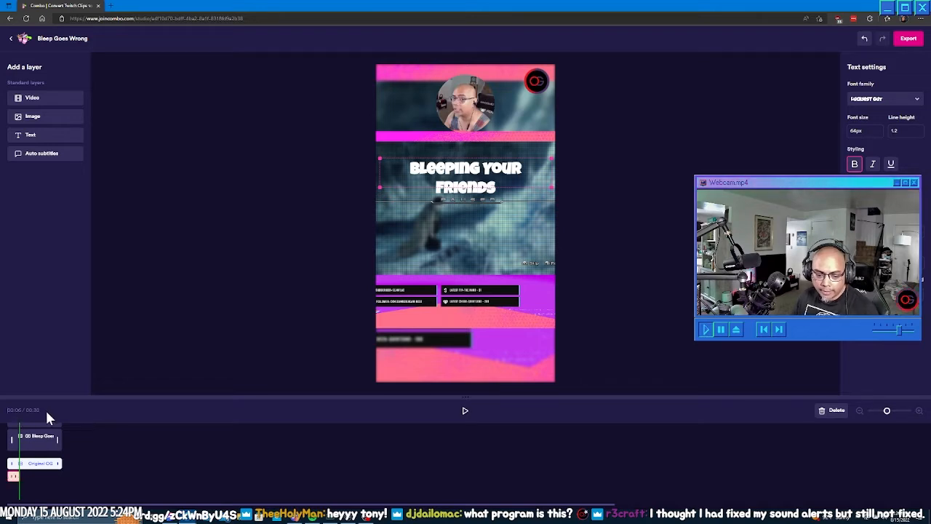
Step: Split the bottom video track into two pieces at the playhead
click(466, 410)
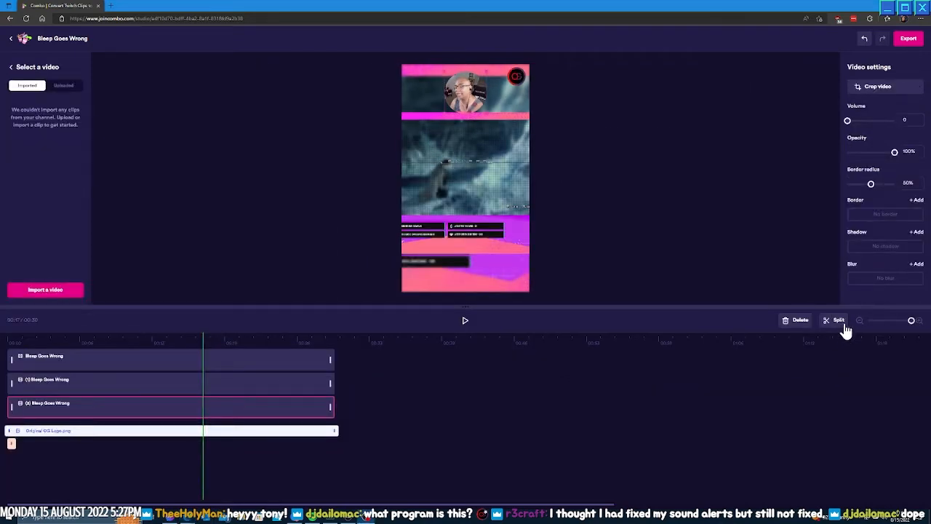
click(838, 320)
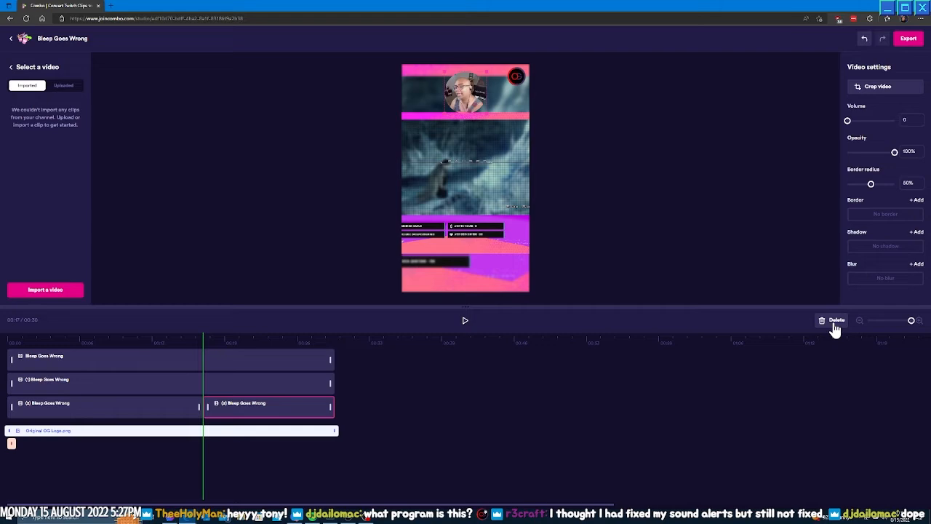
mouse_move(560, 446)
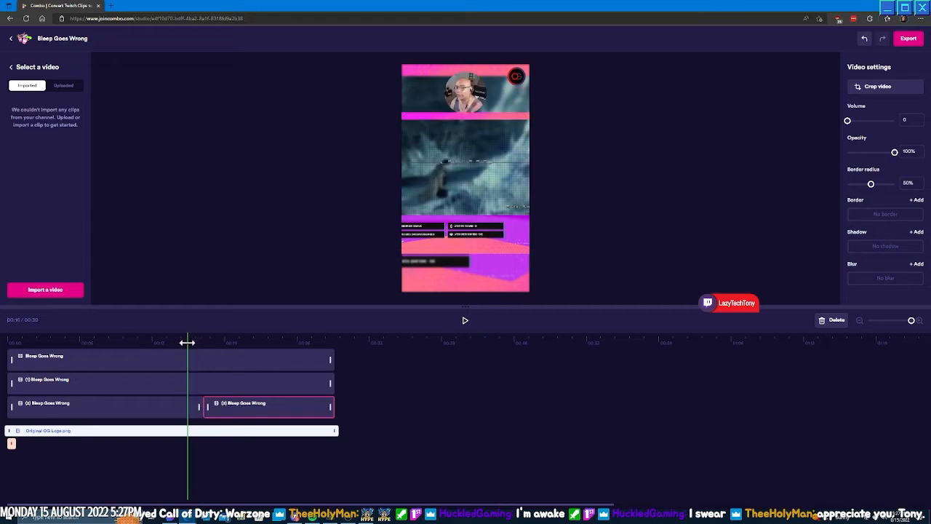
Step: Move the playhead past the split to preview the enlarged webcam circle
drag(186, 344, 202, 344)
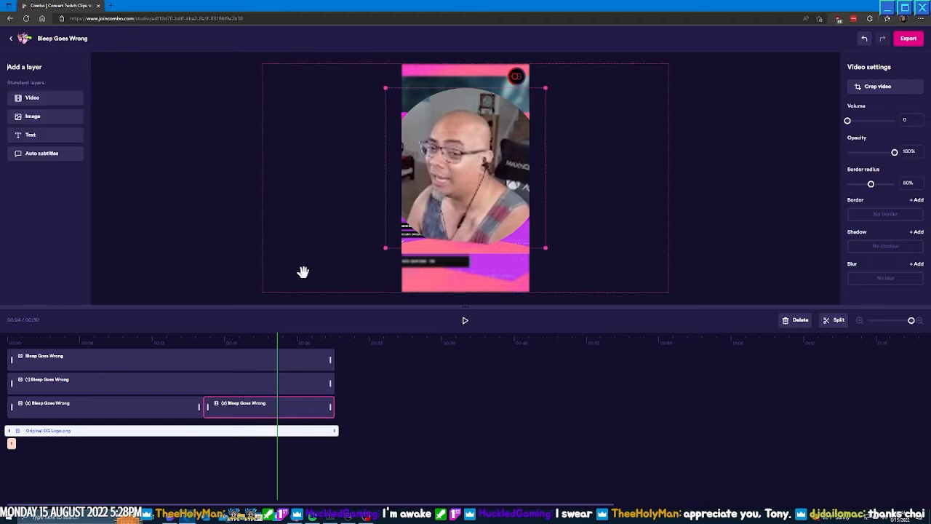
mouse_move(391, 391)
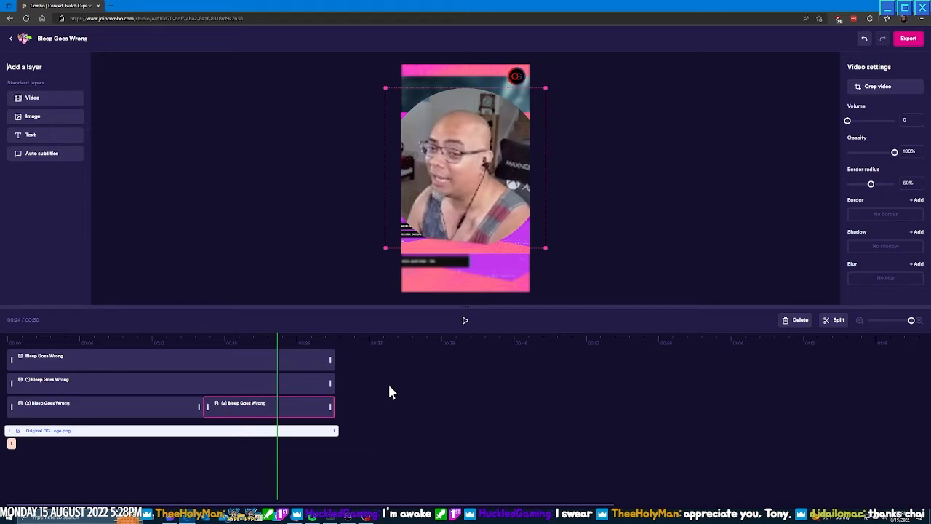
mouse_move(366, 439)
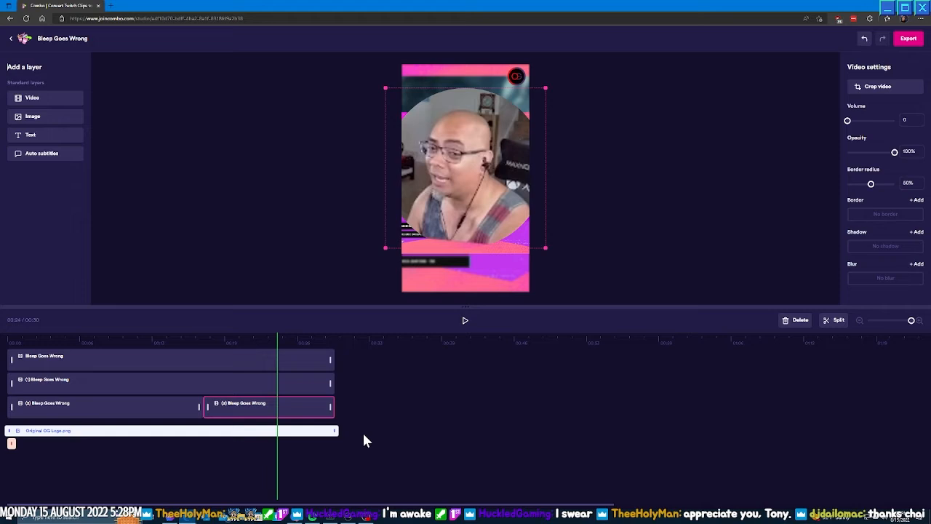
mouse_move(366, 426)
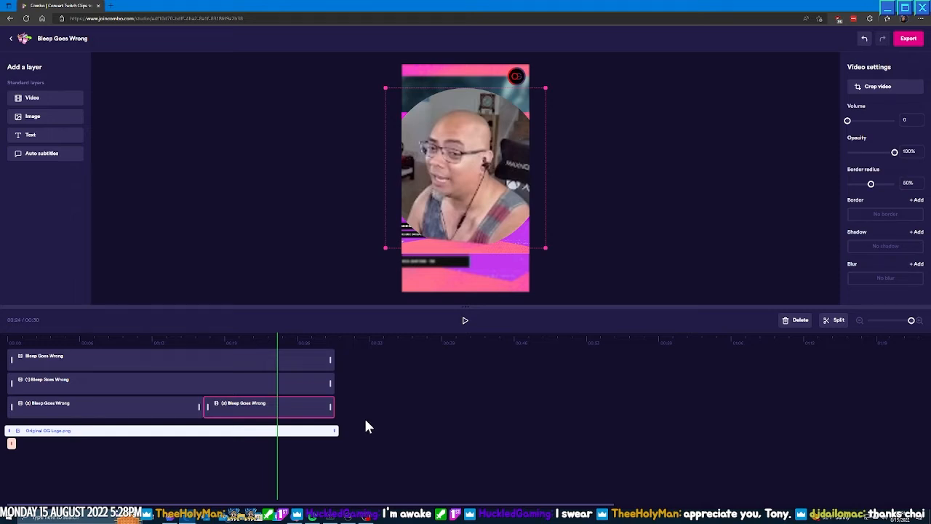
mouse_move(367, 468)
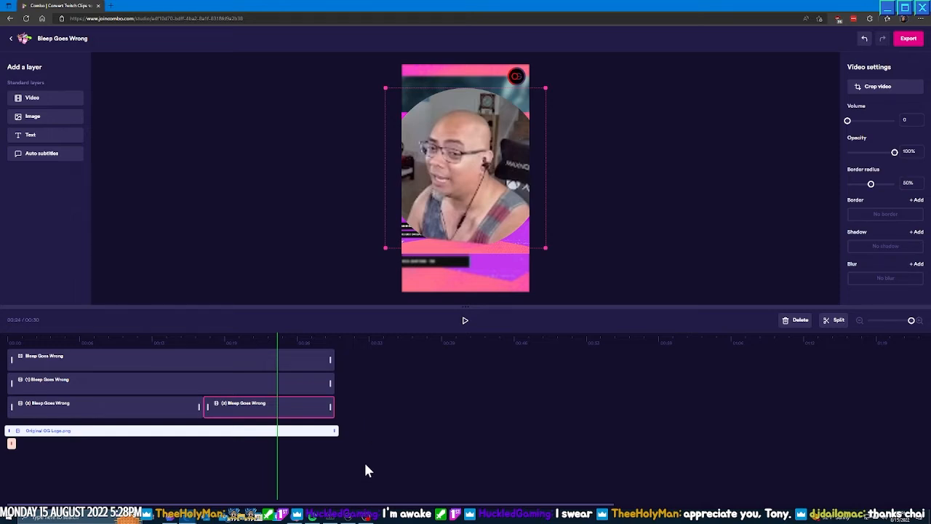
mouse_move(822, 492)
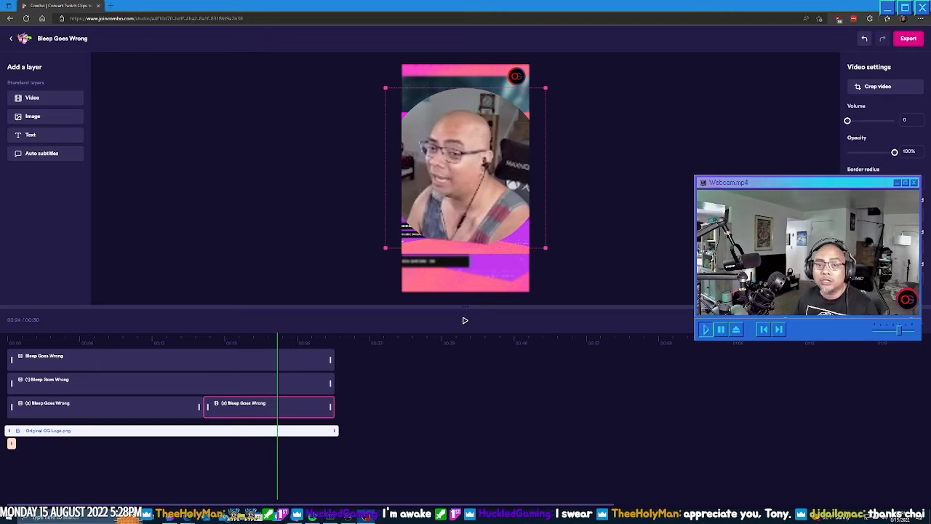
Step: Start an image upload and browse to the overlay images folder under Pictures
click(32, 116)
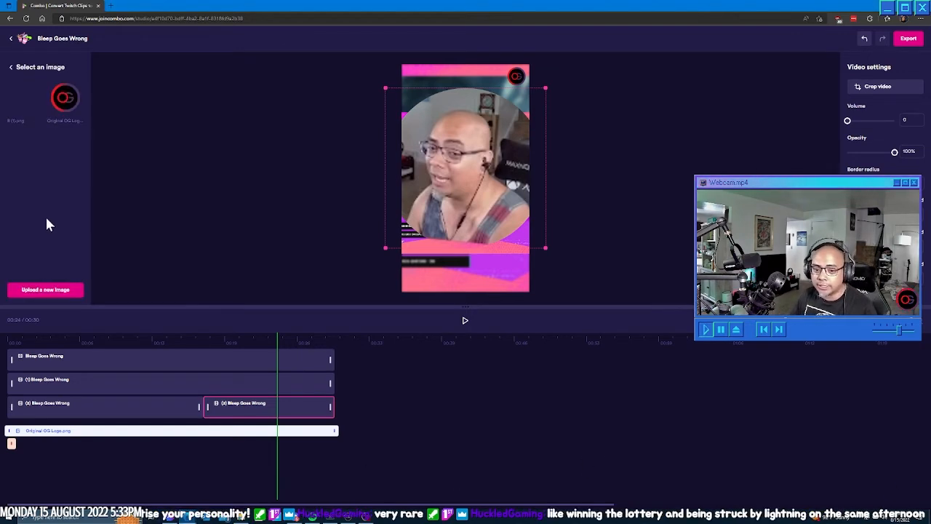
click(45, 289)
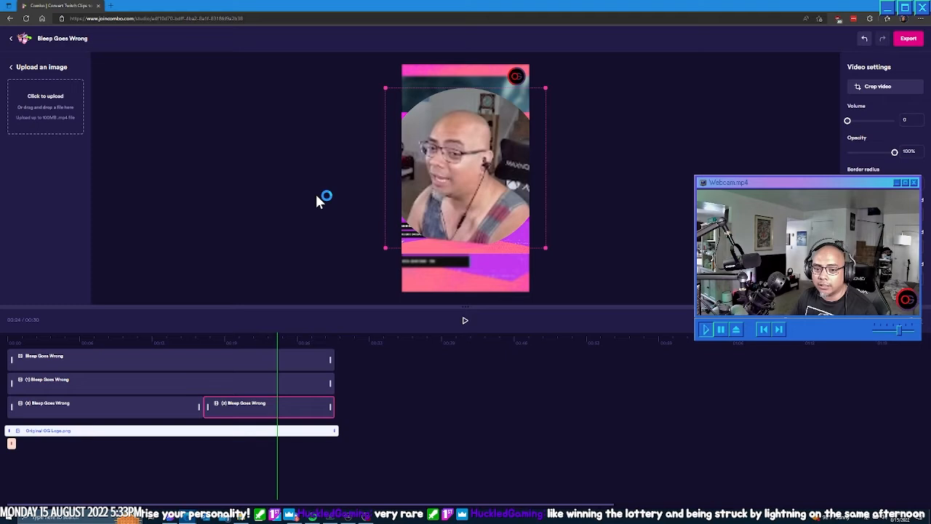
click(45, 96)
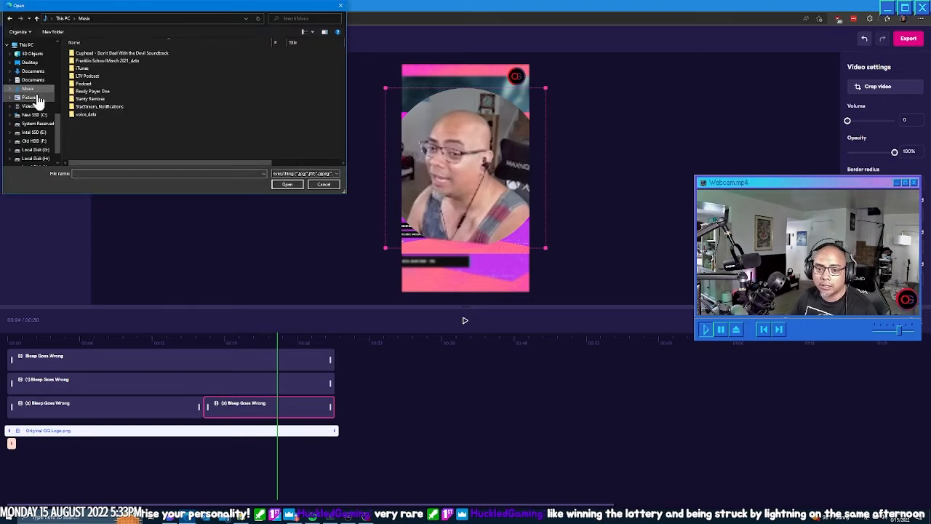
click(29, 96)
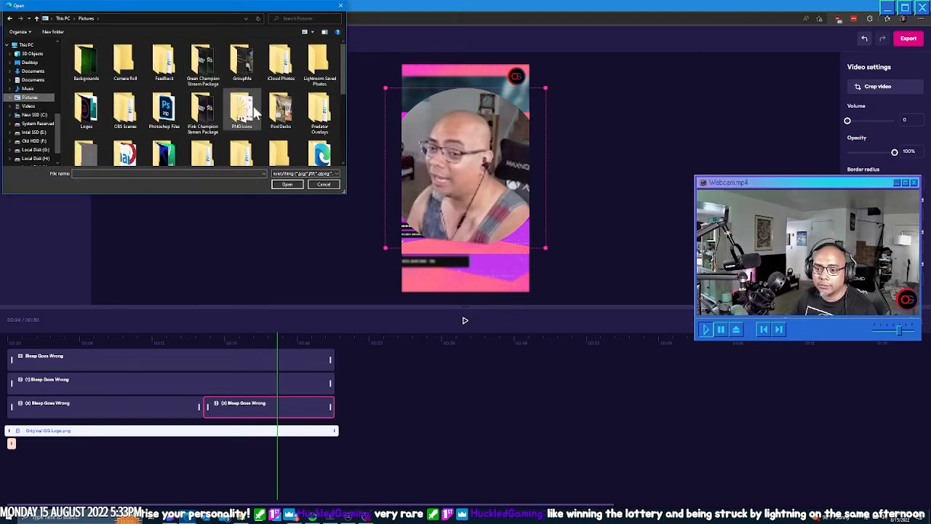
double_click(241, 109)
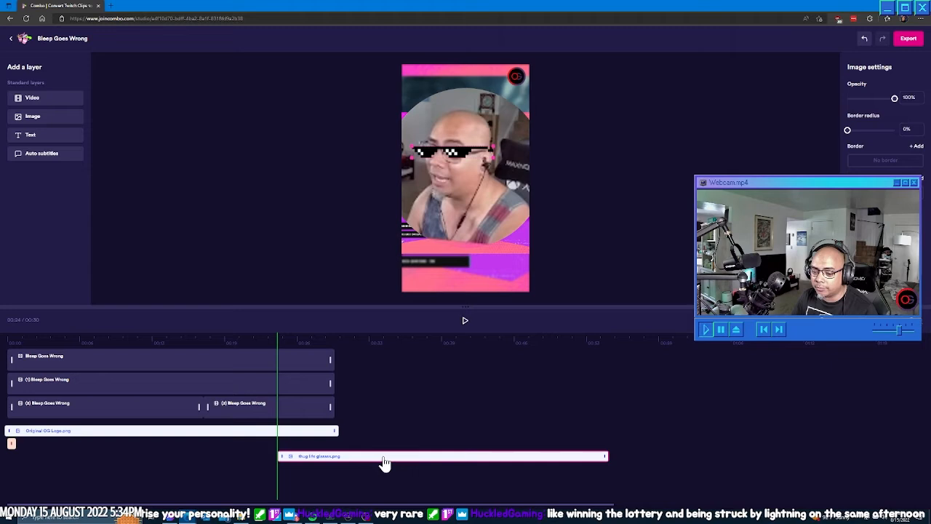
mouse_move(302, 361)
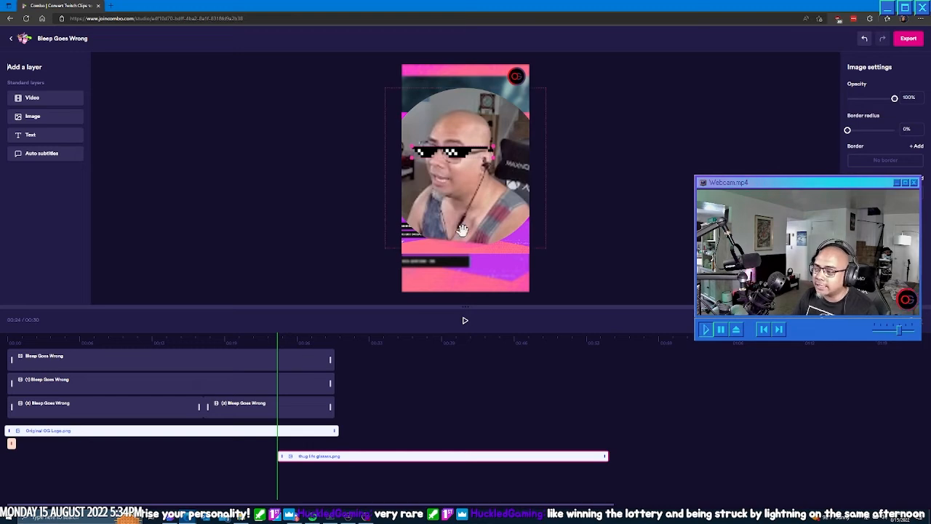
mouse_move(438, 168)
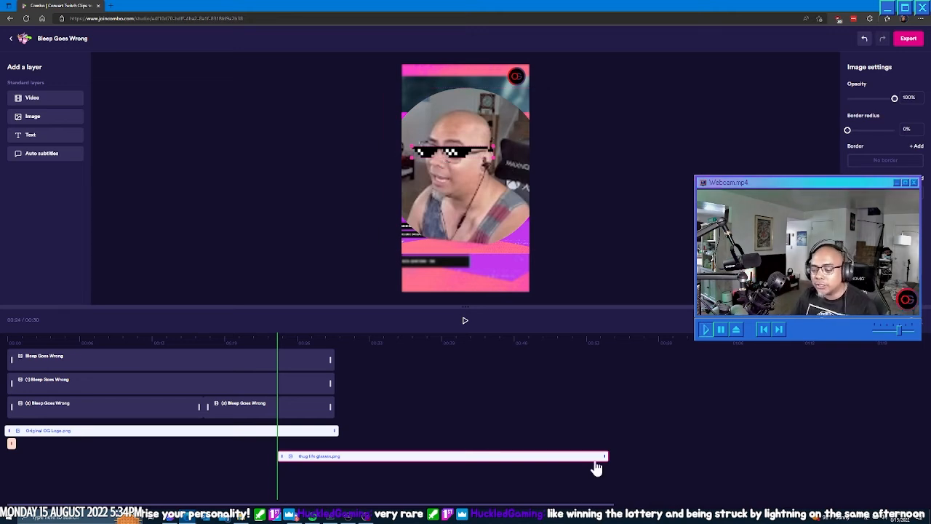
Step: Trim the sunglasses image layer to a short span near the cut point
click(239, 351)
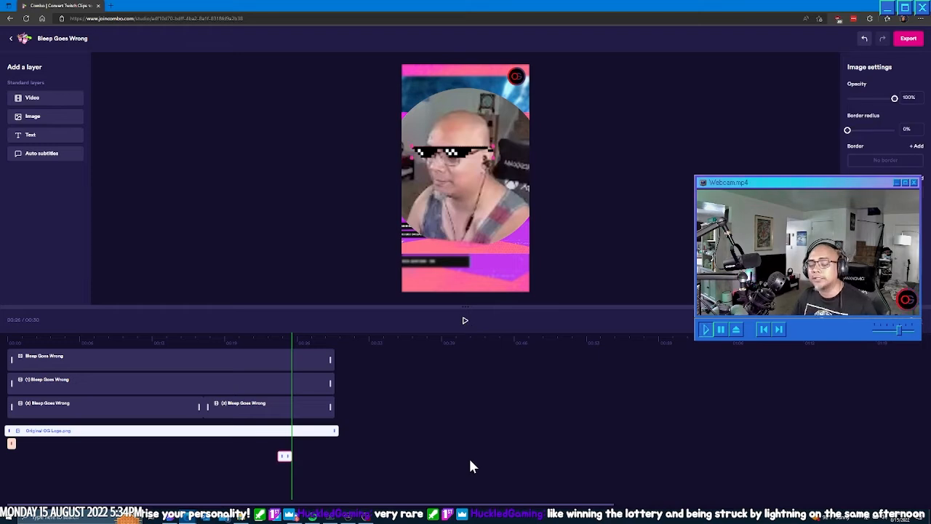
click(487, 162)
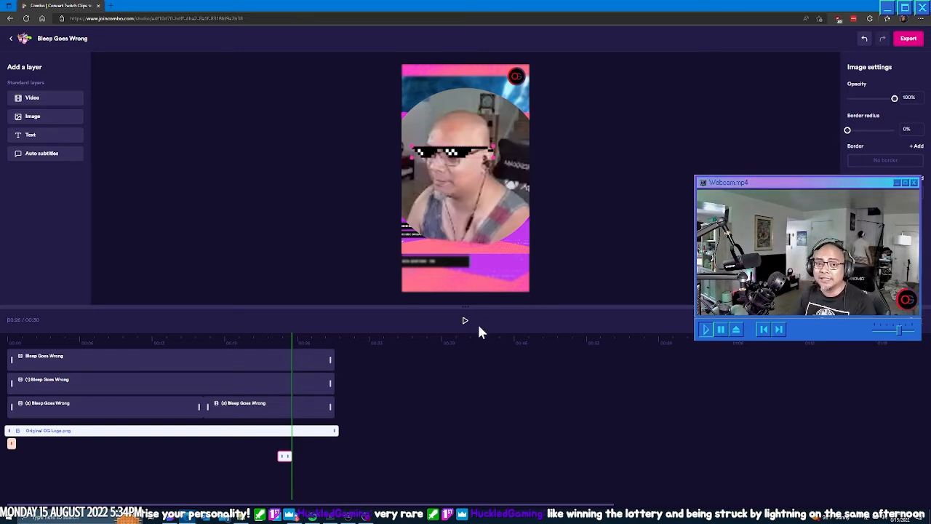
mouse_move(392, 386)
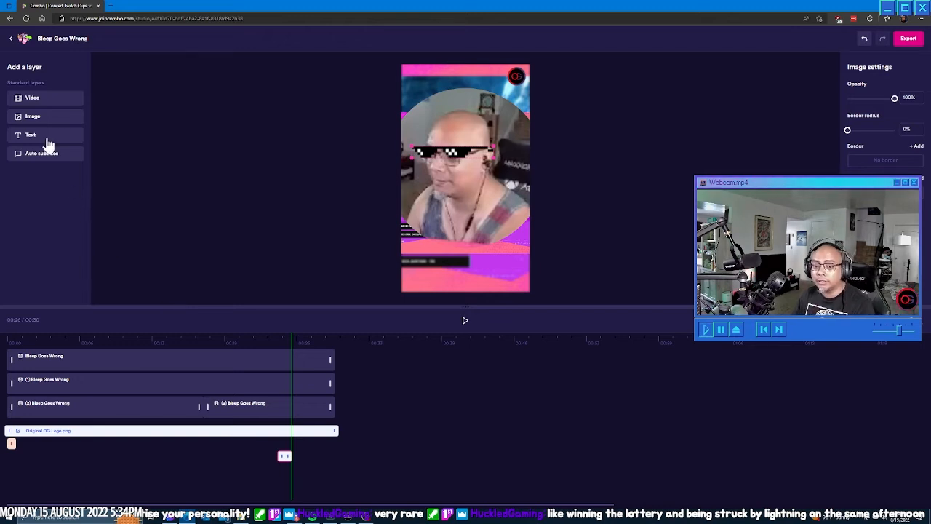
Step: Add a text layer 'Twitch.tv/LazyTechTony' in the Fredoka One font
click(31, 133)
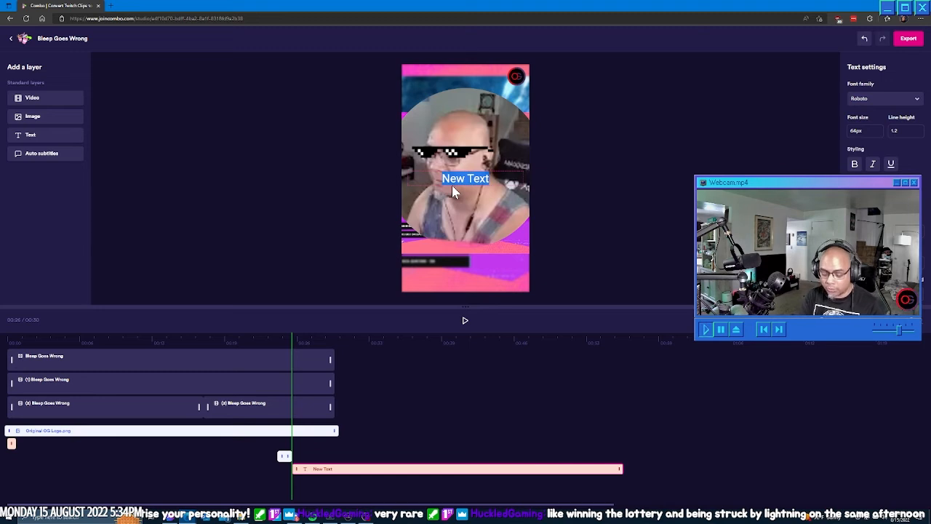
text(Twitch.tv/LazyTechTony)
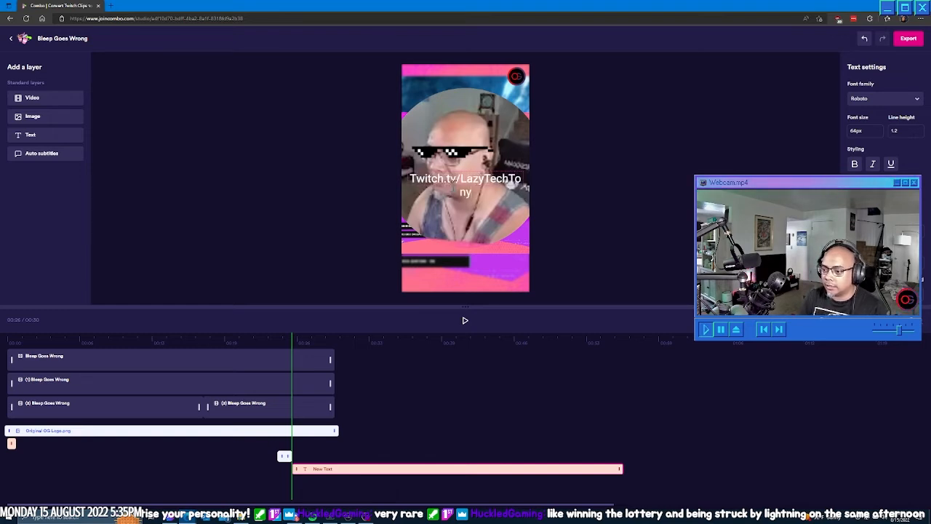
click(885, 99)
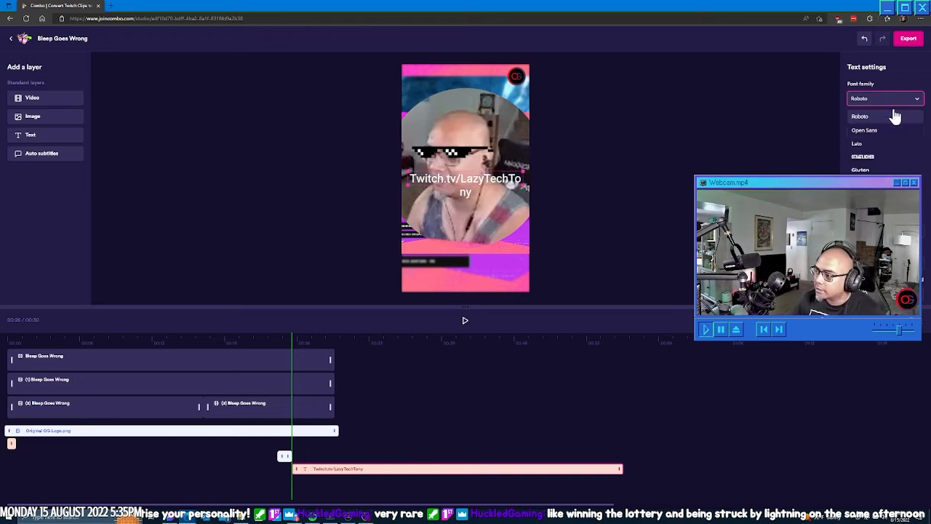
scroll(down, 3)
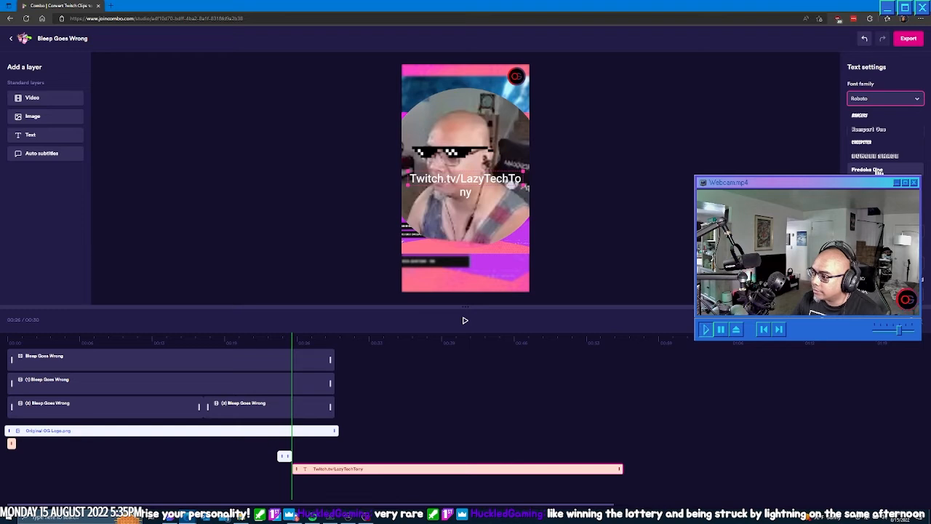
click(867, 169)
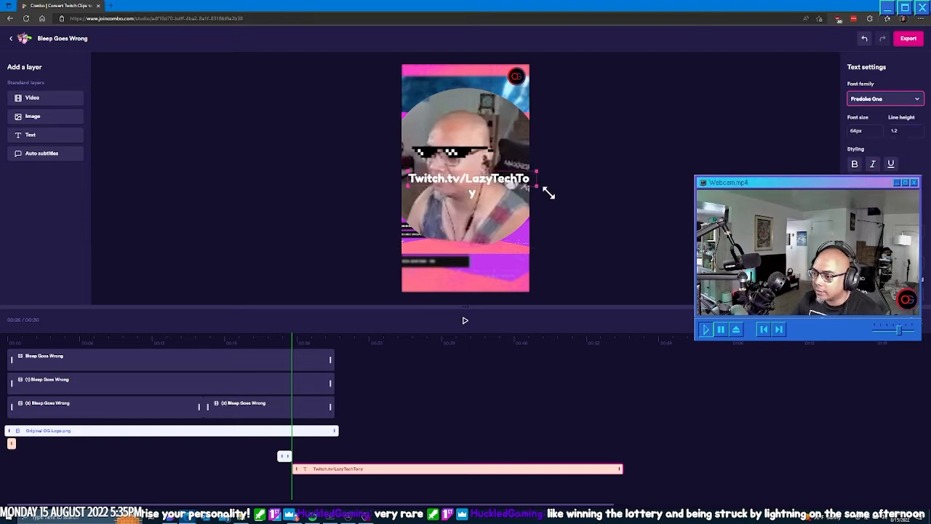
Step: Enlarge the Twitch URL text to one line and place it just below the webcam circle
drag(468, 186, 459, 279)
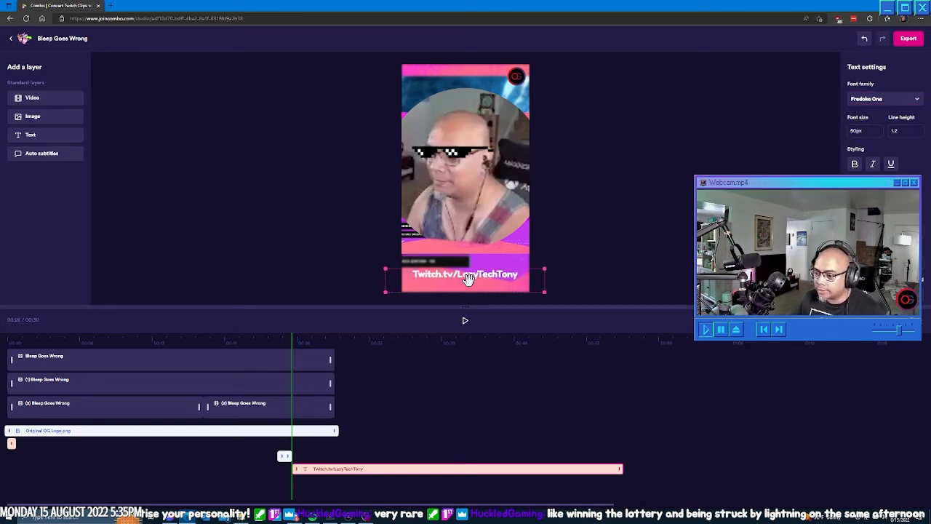
drag(466, 273, 466, 234)
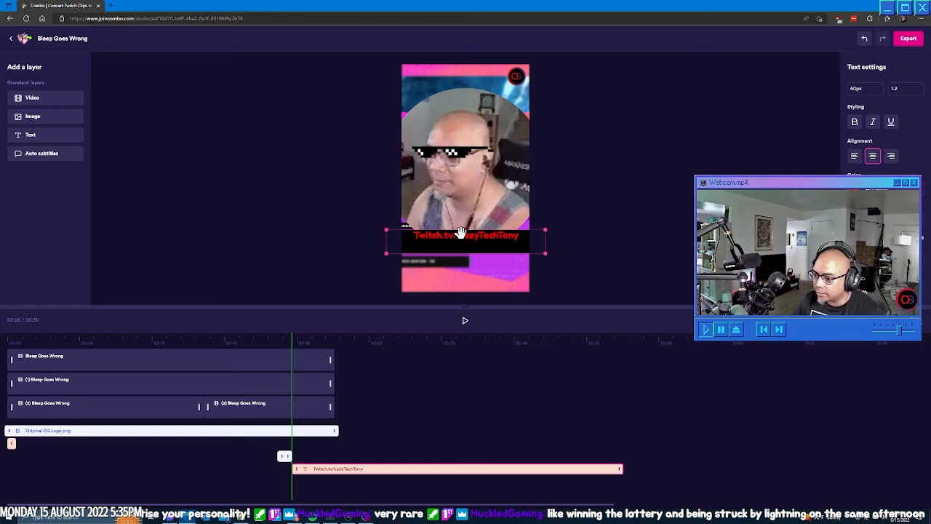
drag(465, 236, 465, 209)
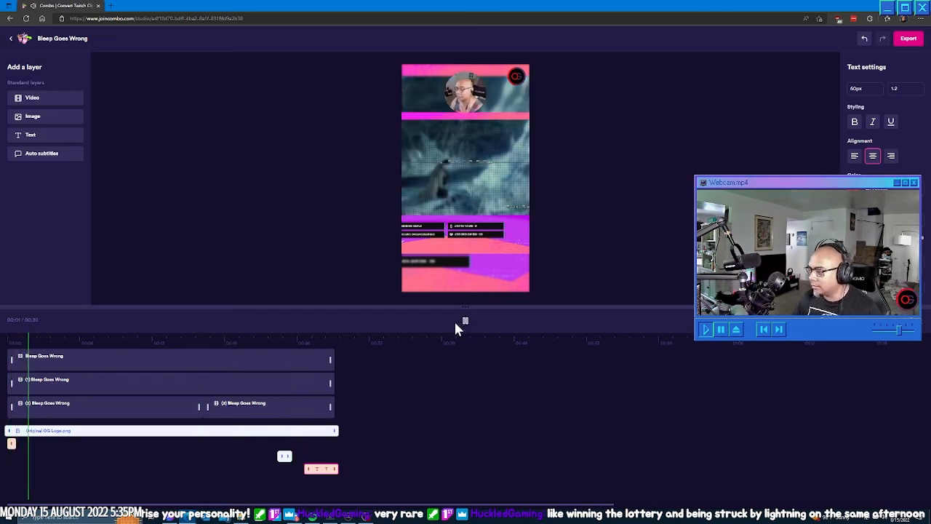
click(704, 329)
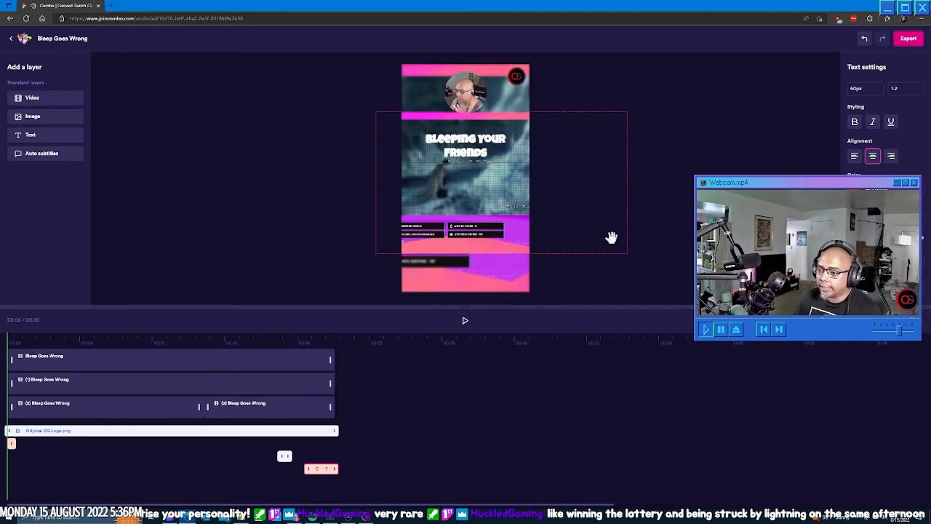
click(907, 38)
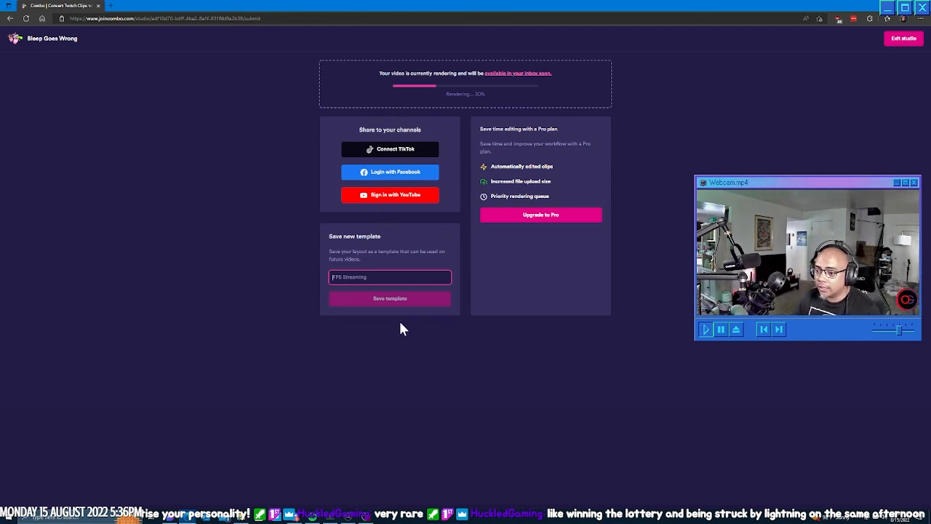
mouse_move(487, 124)
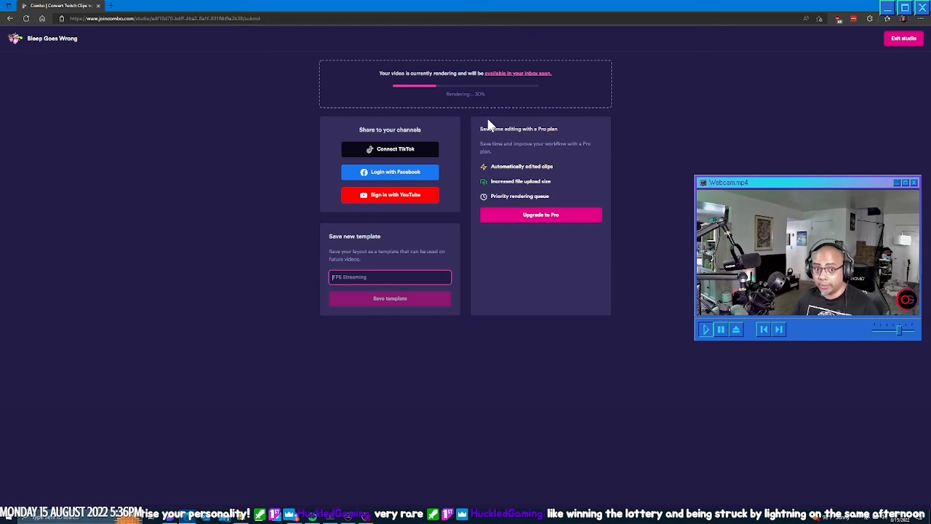
mouse_move(434, 86)
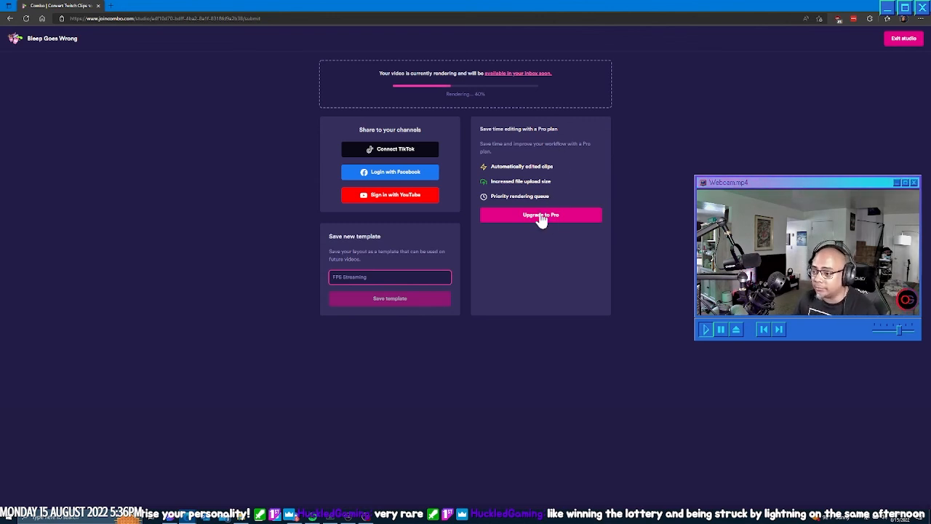
mouse_move(541, 247)
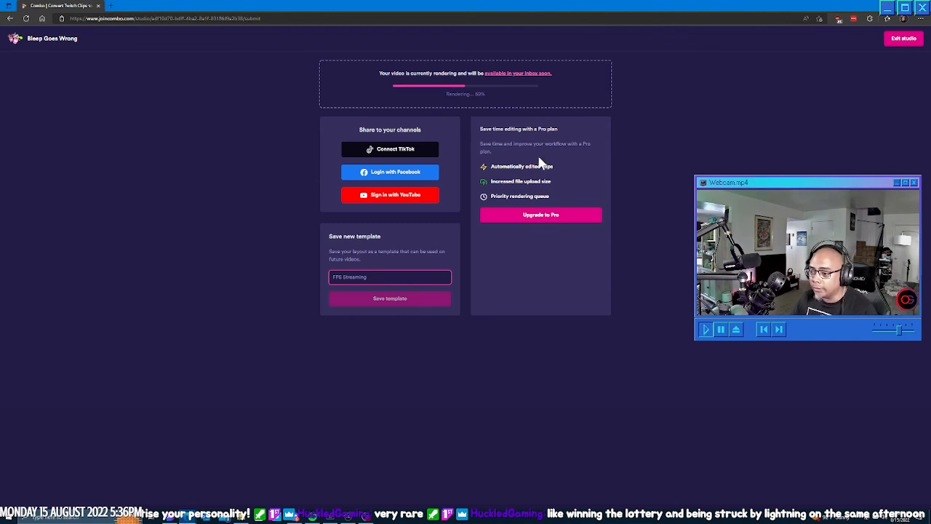
mouse_move(652, 256)
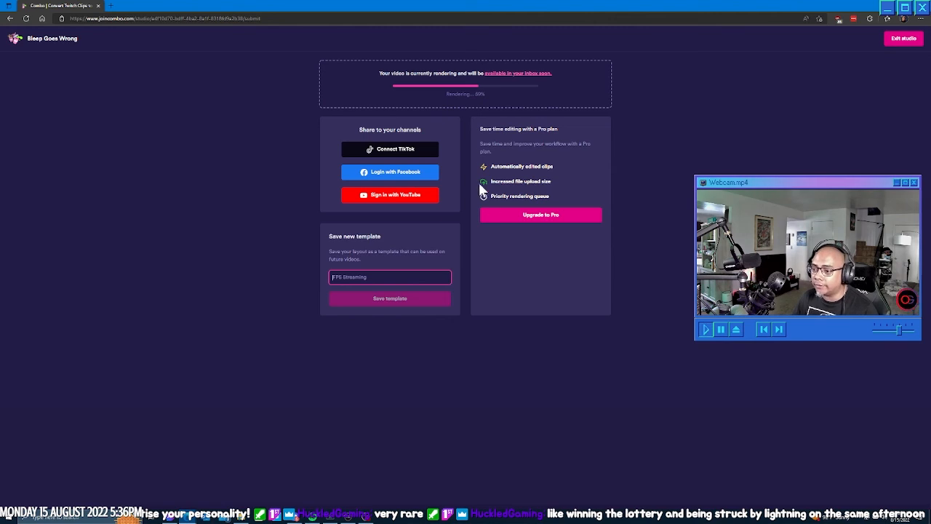
mouse_move(545, 182)
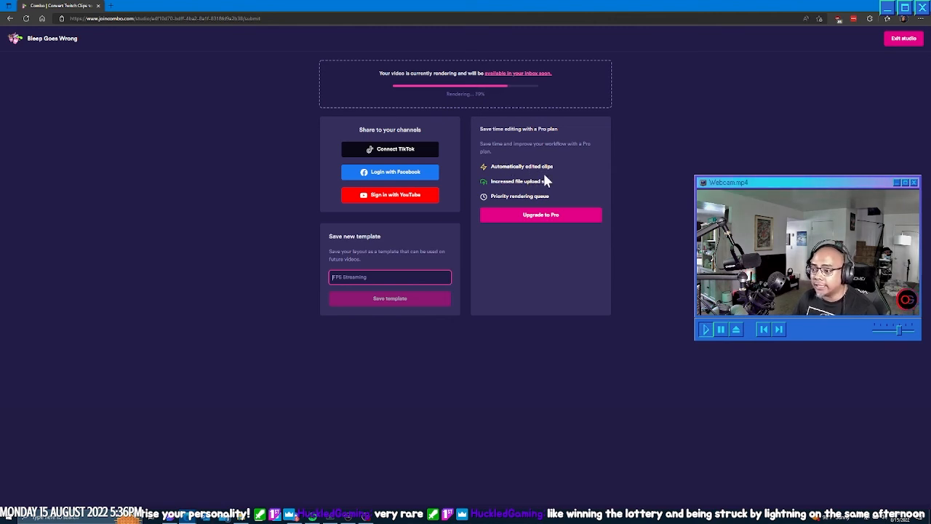
mouse_move(525, 181)
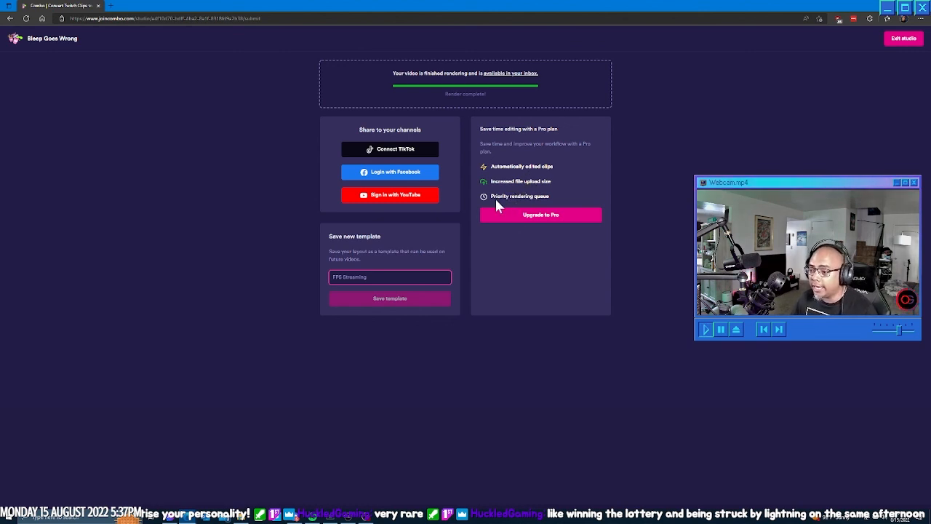
mouse_move(576, 188)
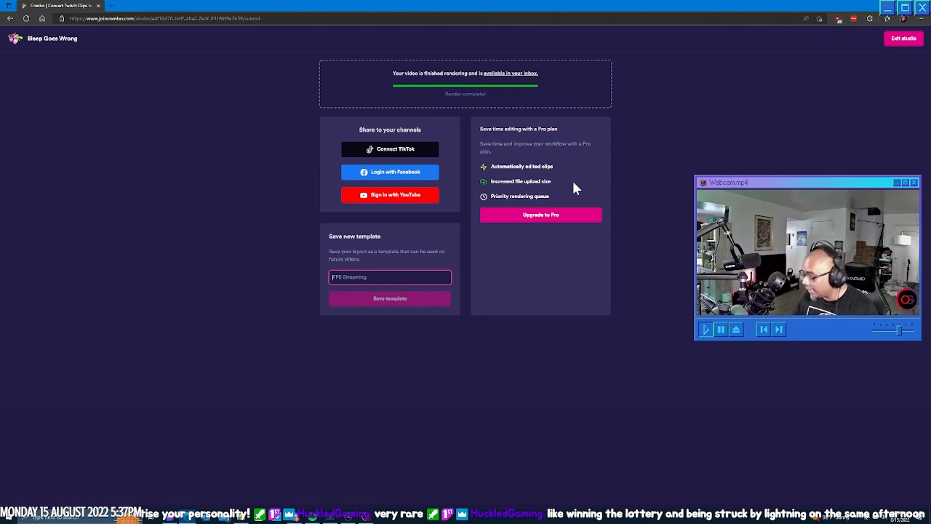
mouse_move(448, 91)
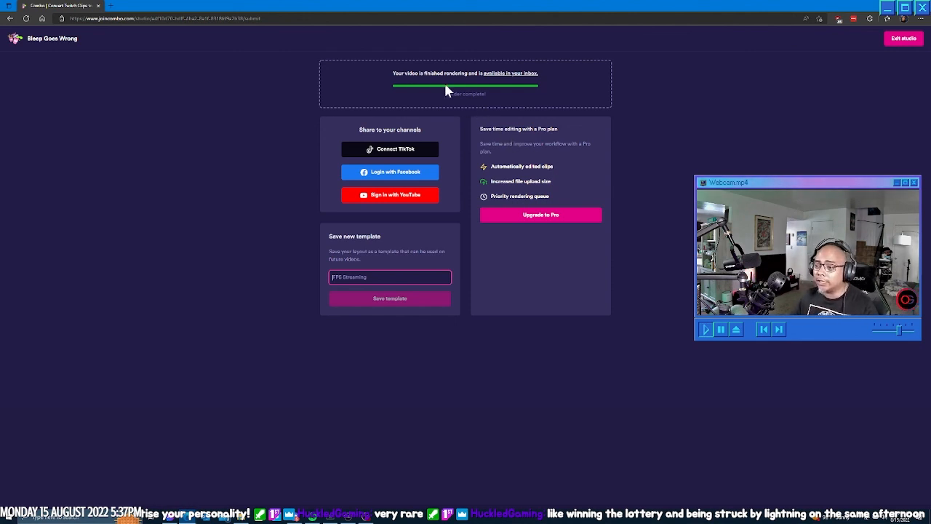
mouse_move(471, 392)
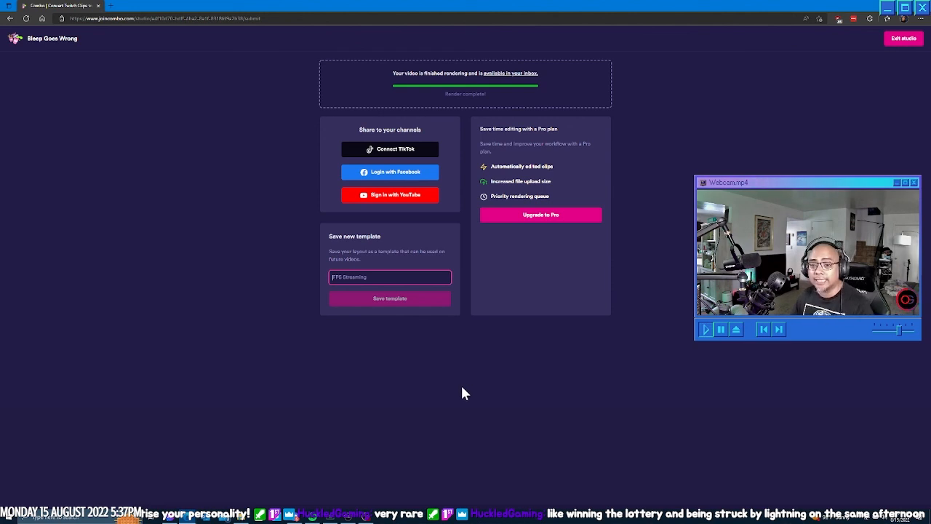
mouse_move(323, 371)
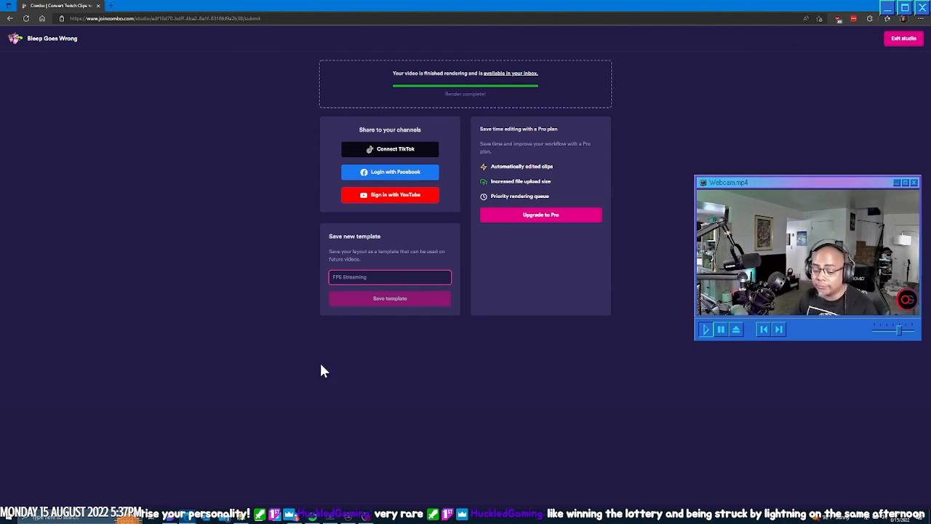
mouse_move(445, 390)
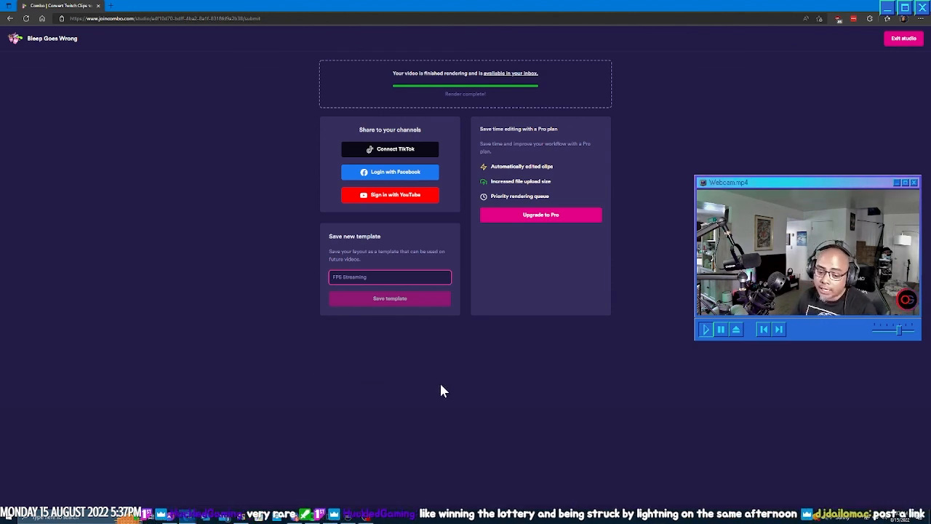